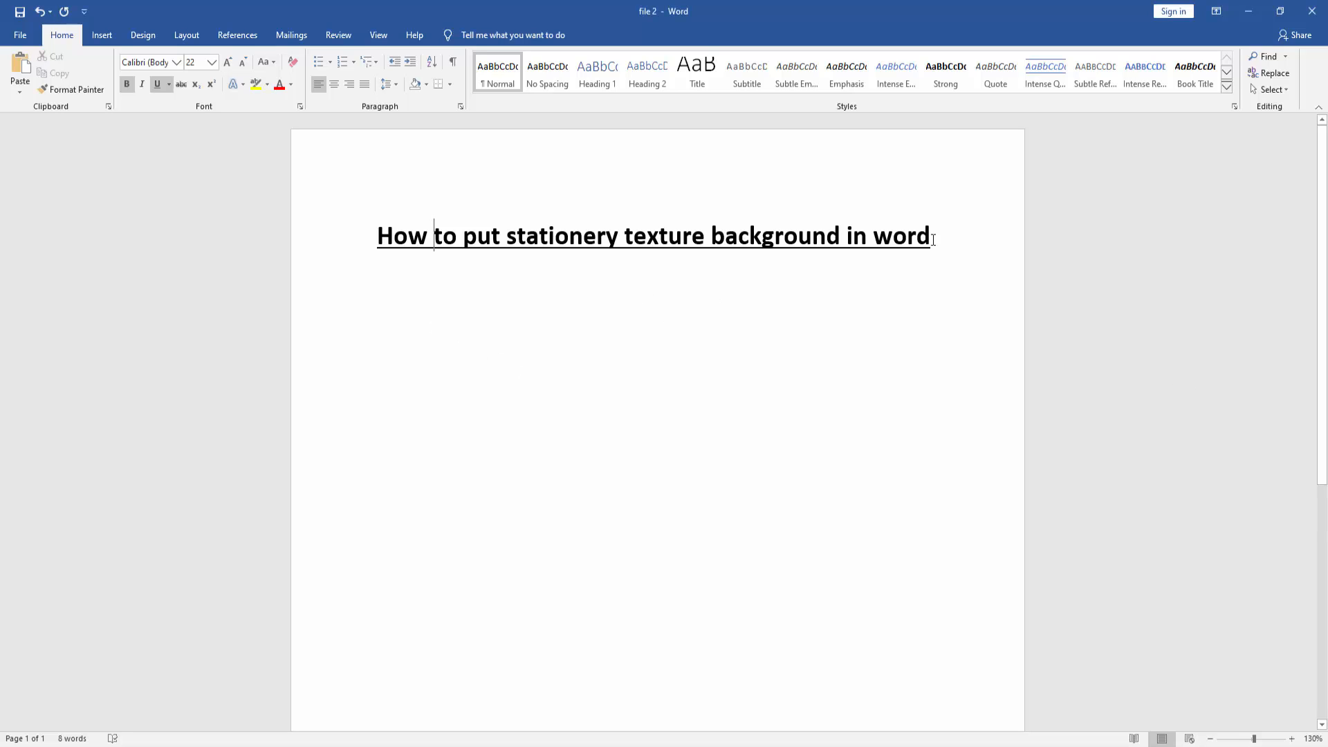
# Step: Pick the Rectangle shape from the Insert tab's Shapes gallery
pyautogui.click(102, 34)
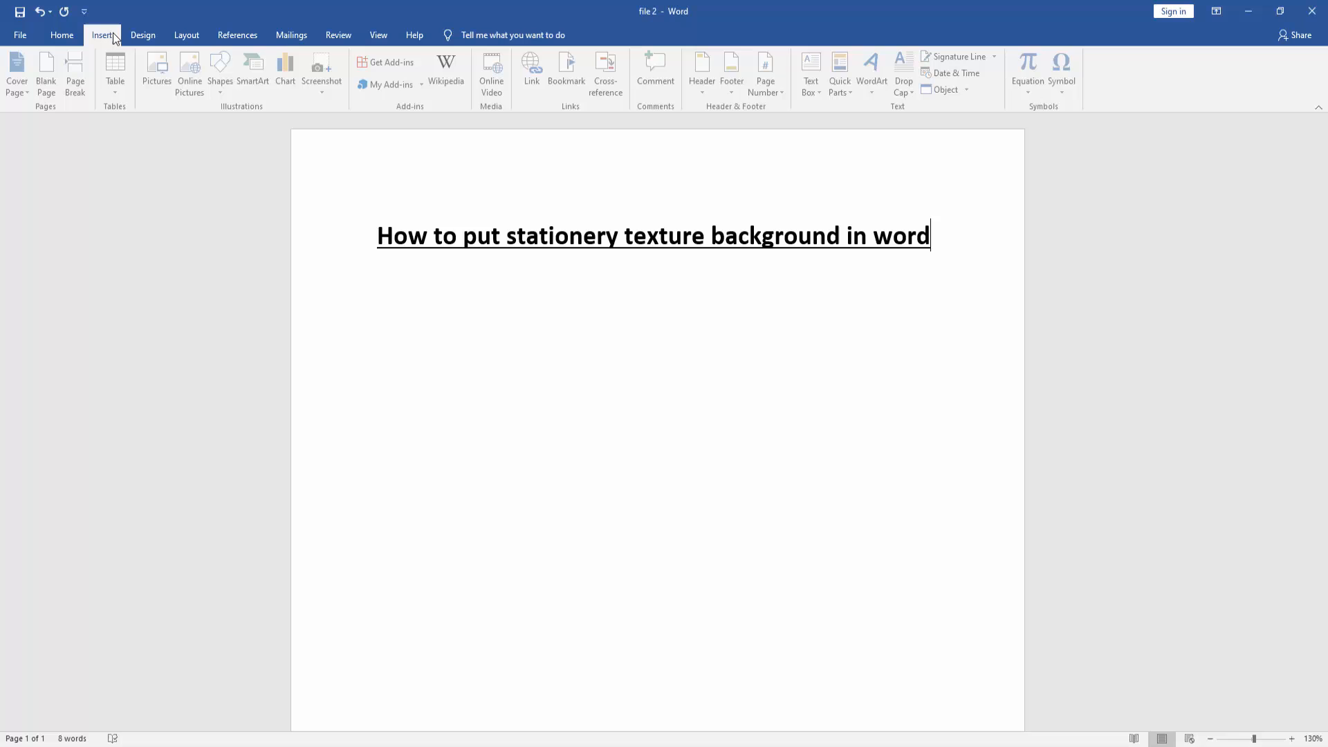
pyautogui.click(222, 72)
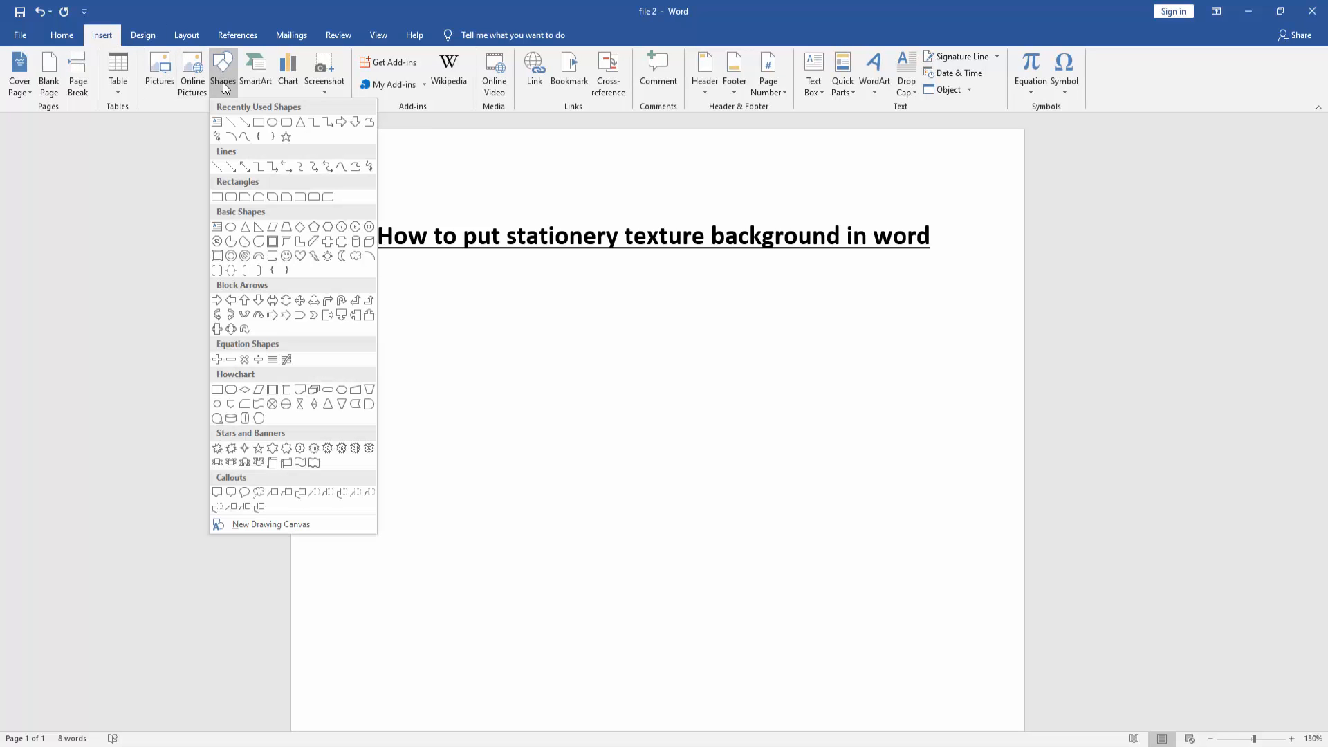
pyautogui.click(286, 136)
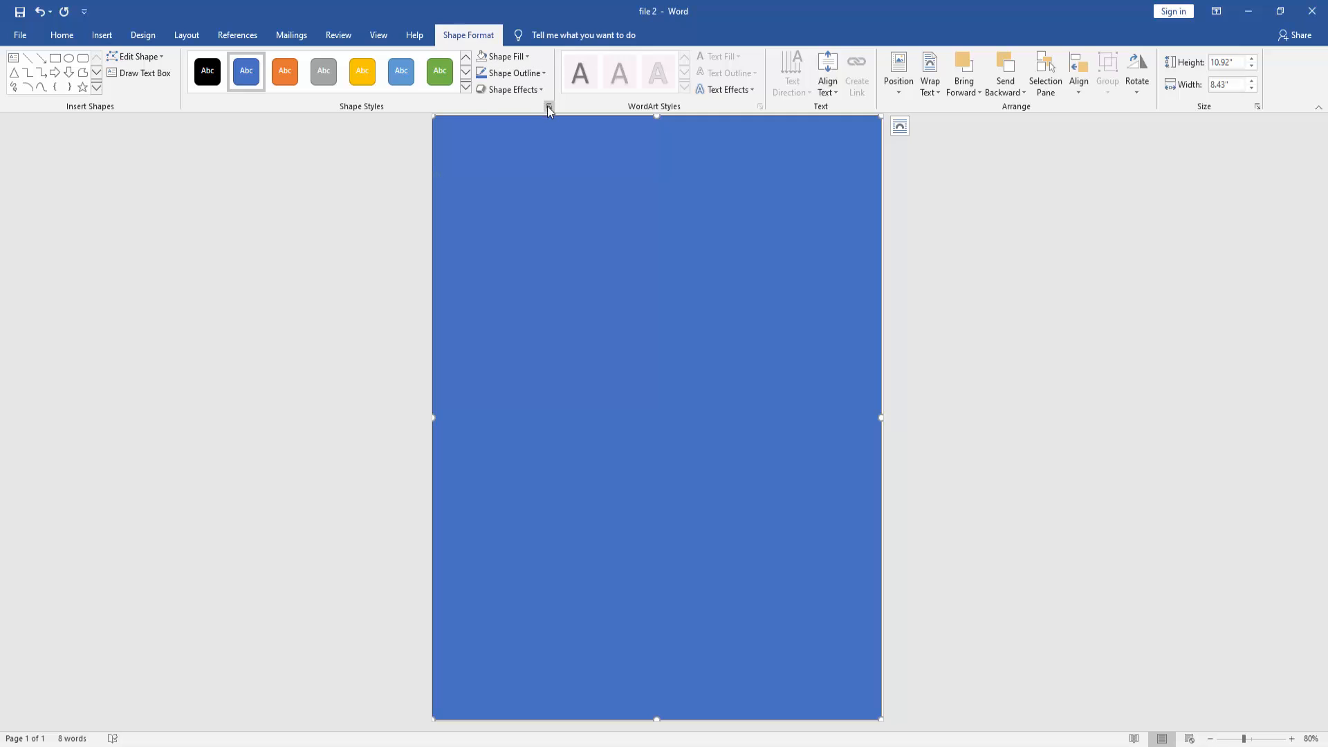
# Step: Open the Format pane for the page-covering rectangle via the Shape Styles launcher
pyautogui.click(548, 105)
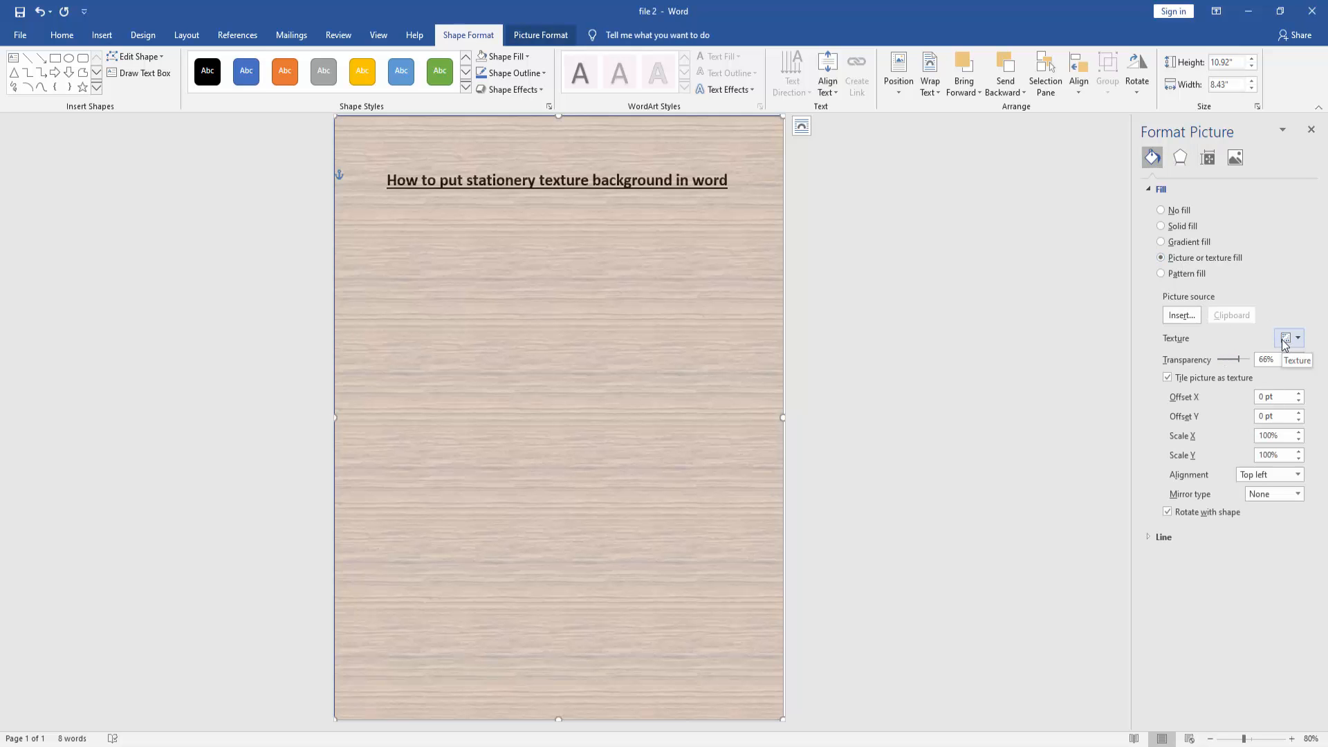
# Step: Fill the rectangle with the Stationery texture and close the Format Picture pane
pyautogui.click(1286, 338)
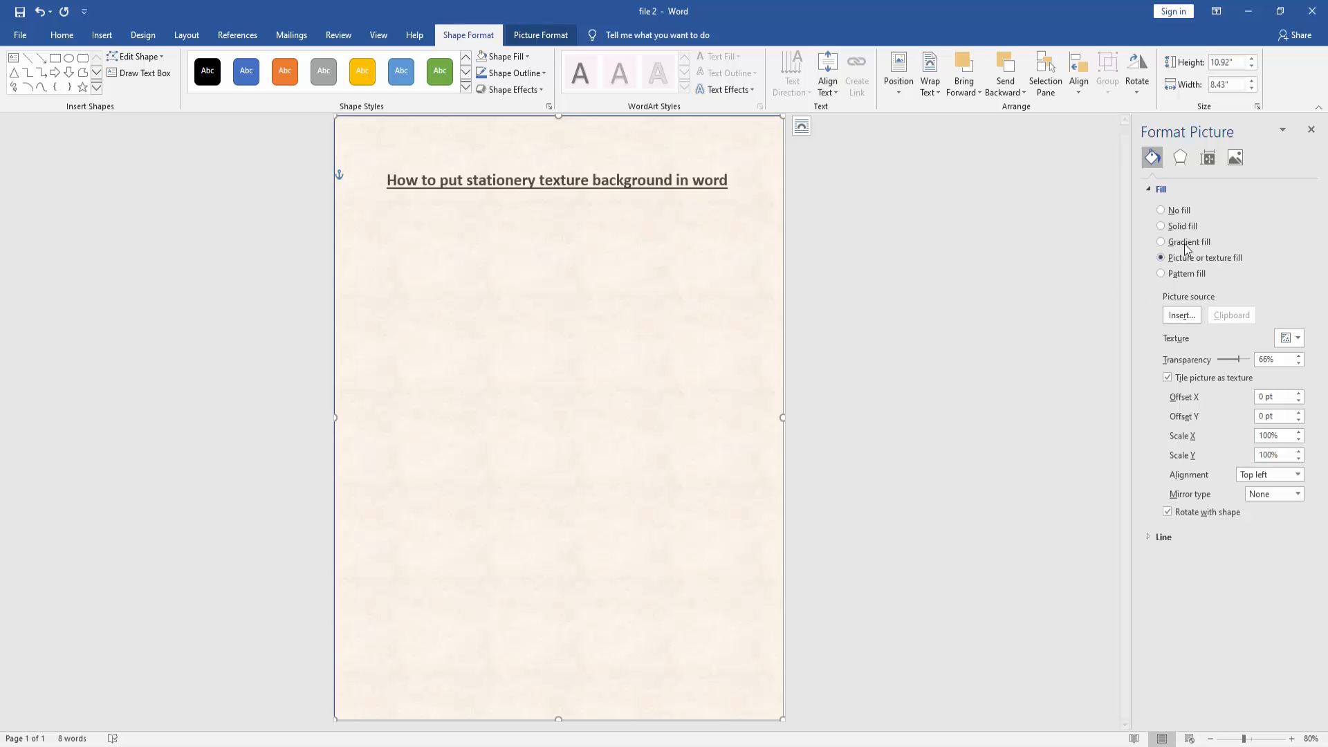
pyautogui.click(1310, 129)
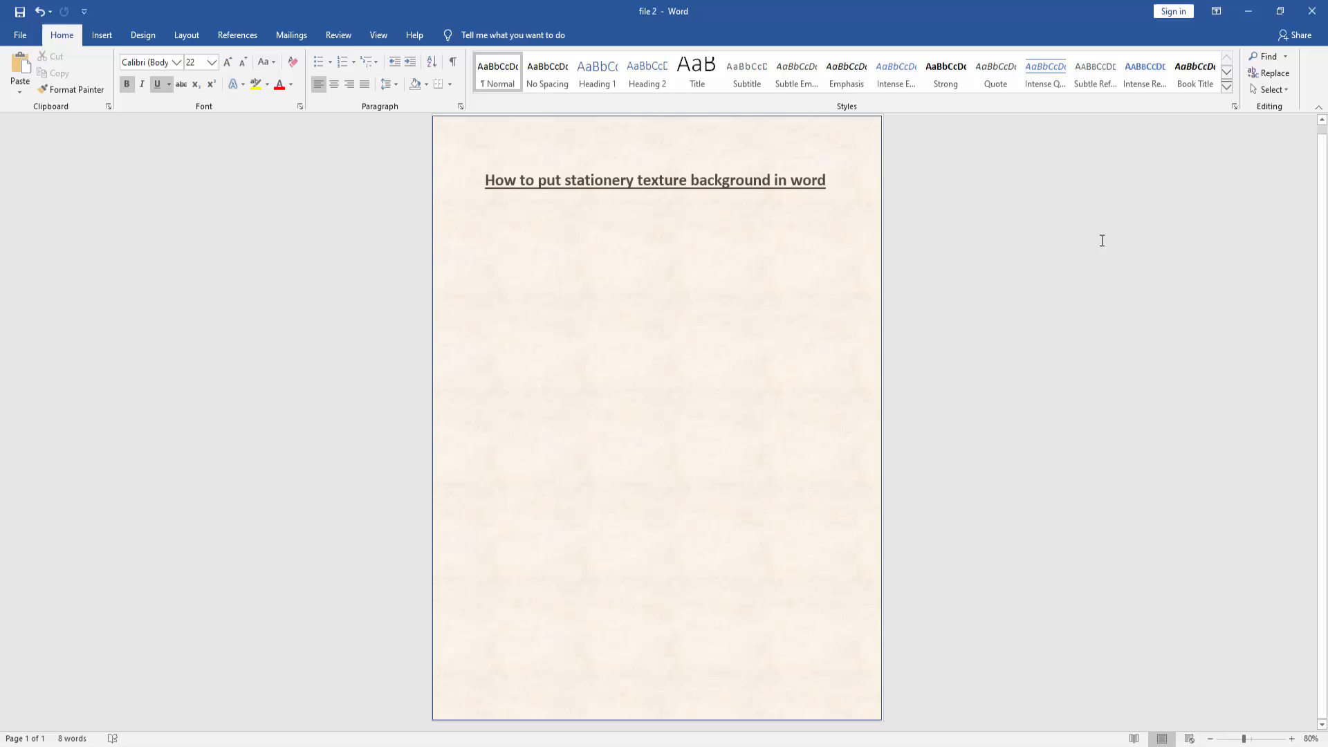
pyautogui.click(824, 180)
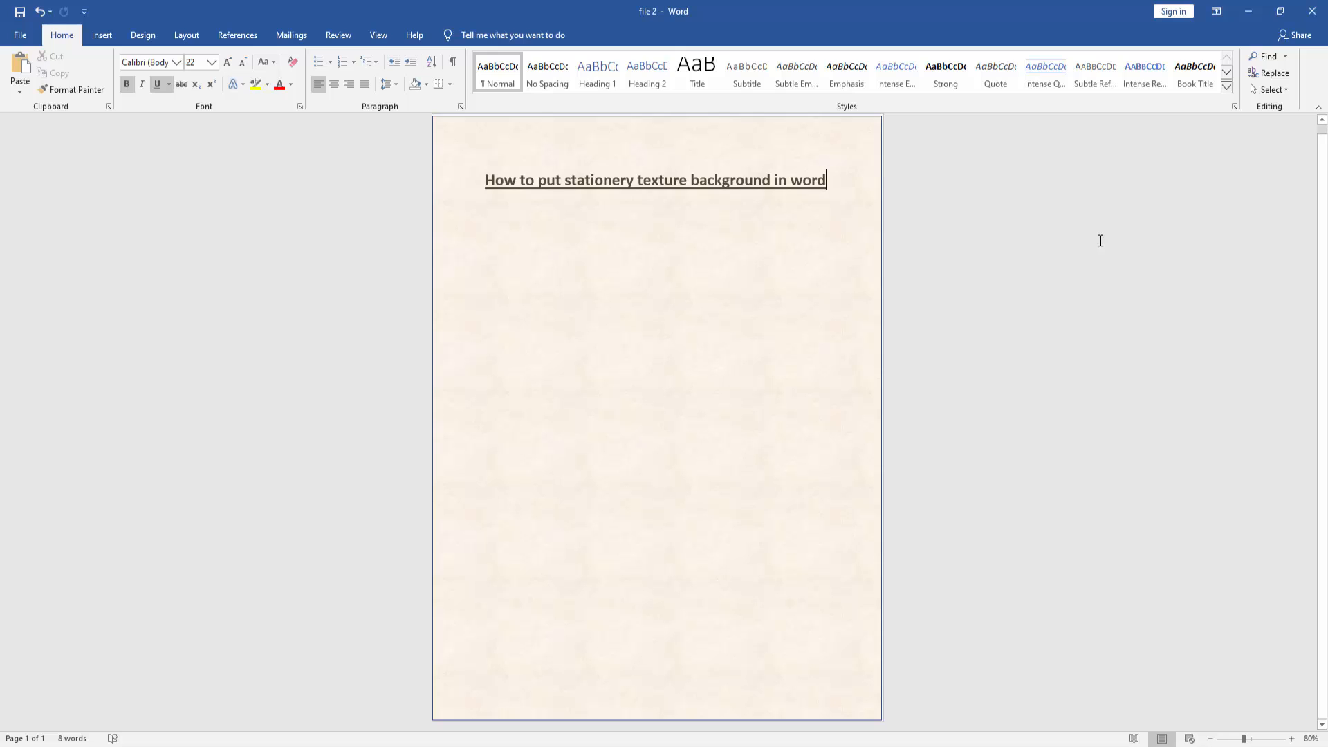